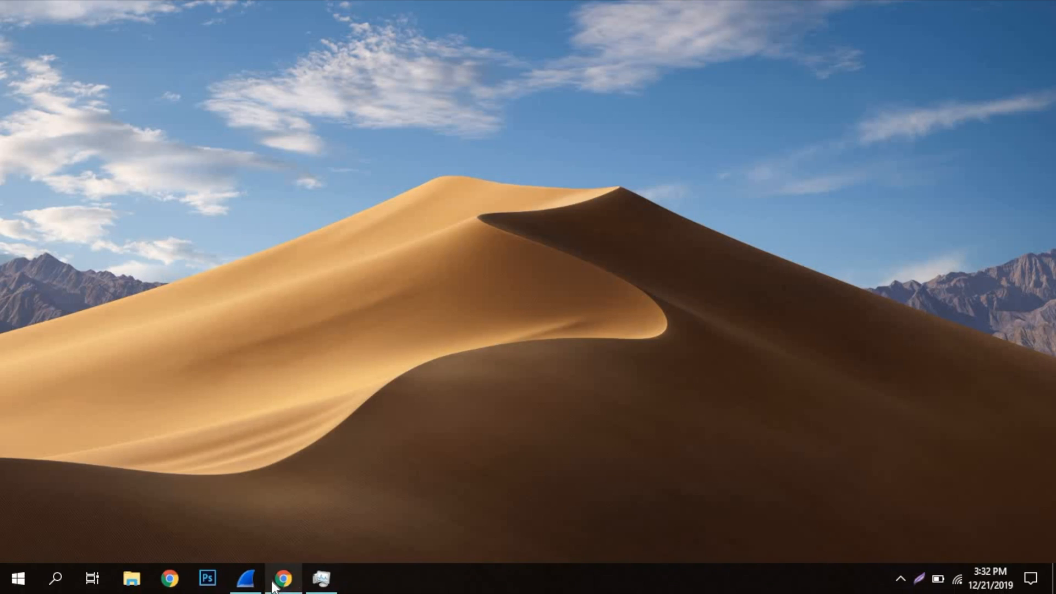
- Load twitter.com in a new Chrome tab, log in to Instagram and scroll its feed
{"action": "left_click", "coordinate": [283, 577]}
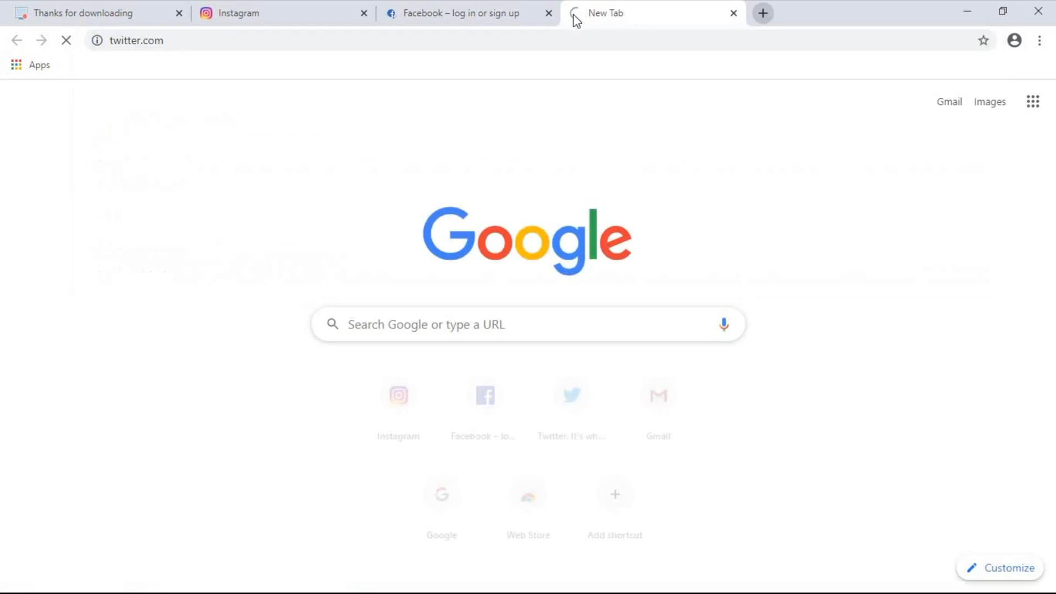
{"action": "left_click", "coordinate": [269, 13]}
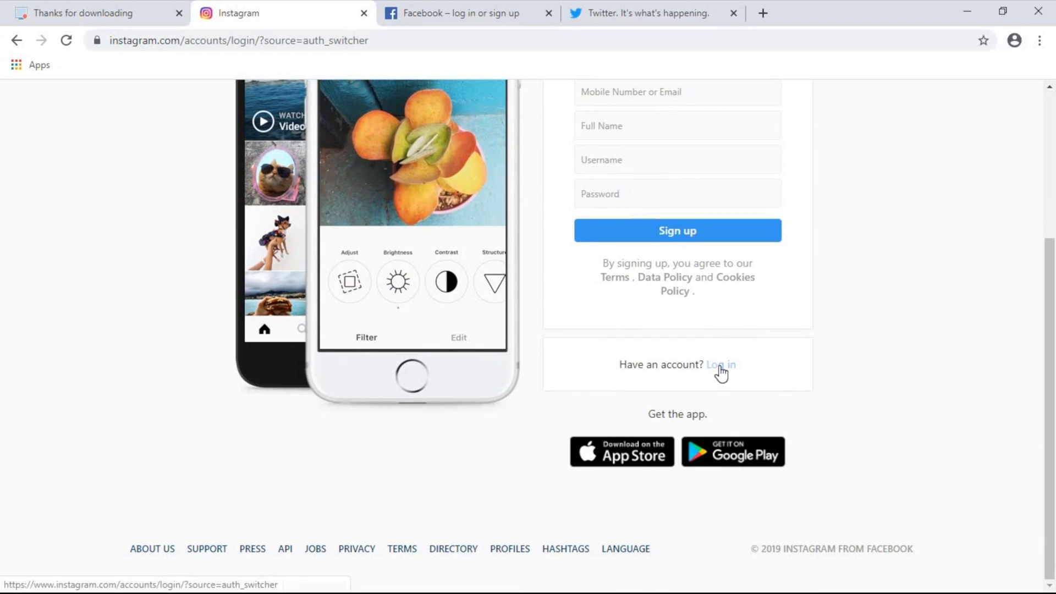
{"action": "left_click", "coordinate": [720, 364]}
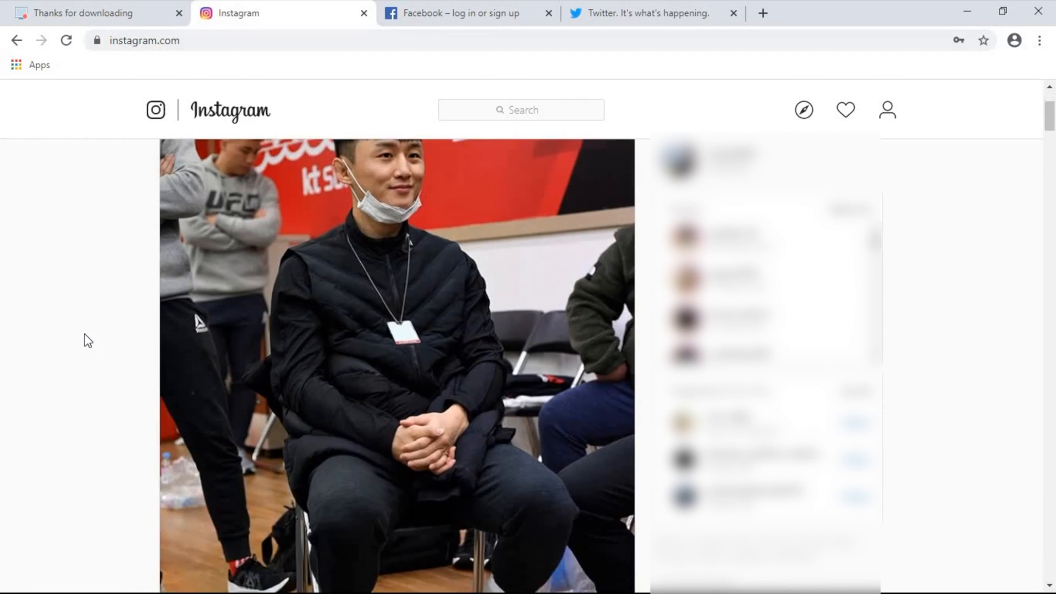
{"action": "scroll", "scroll_direction": "down", "scroll_amount": 3}
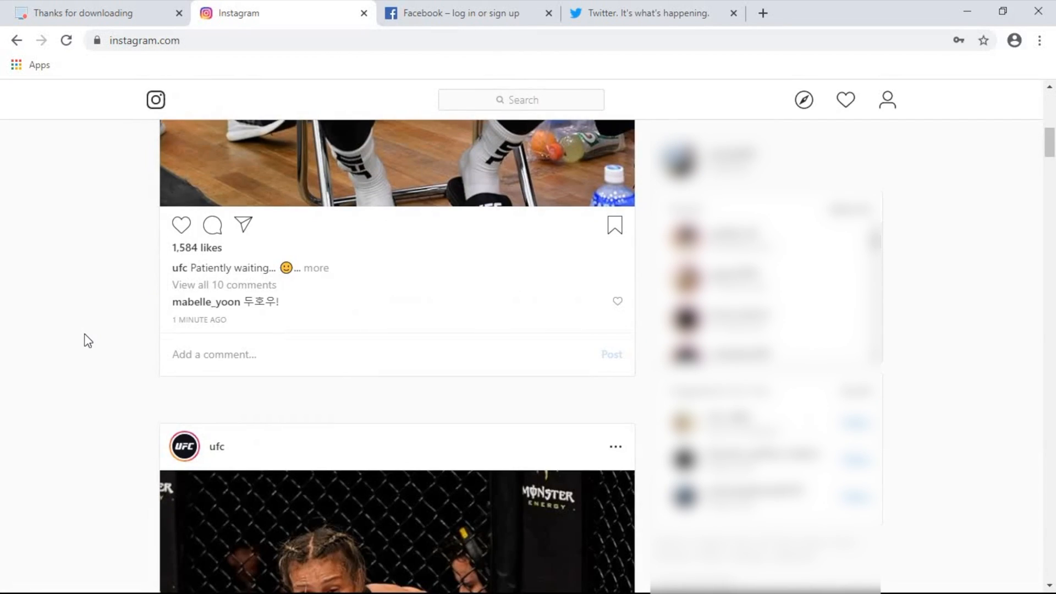
{"action": "scroll", "scroll_direction": "down", "scroll_amount": 3}
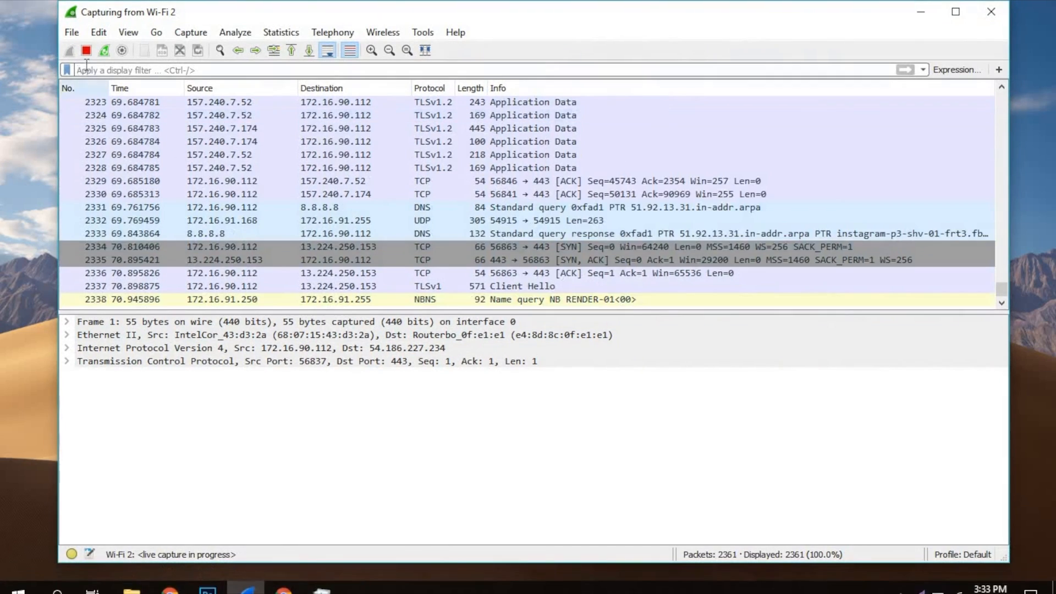
- Stop the Wi-Fi capture and filter the packet list to dns
{"action": "left_click", "coordinate": [86, 50]}
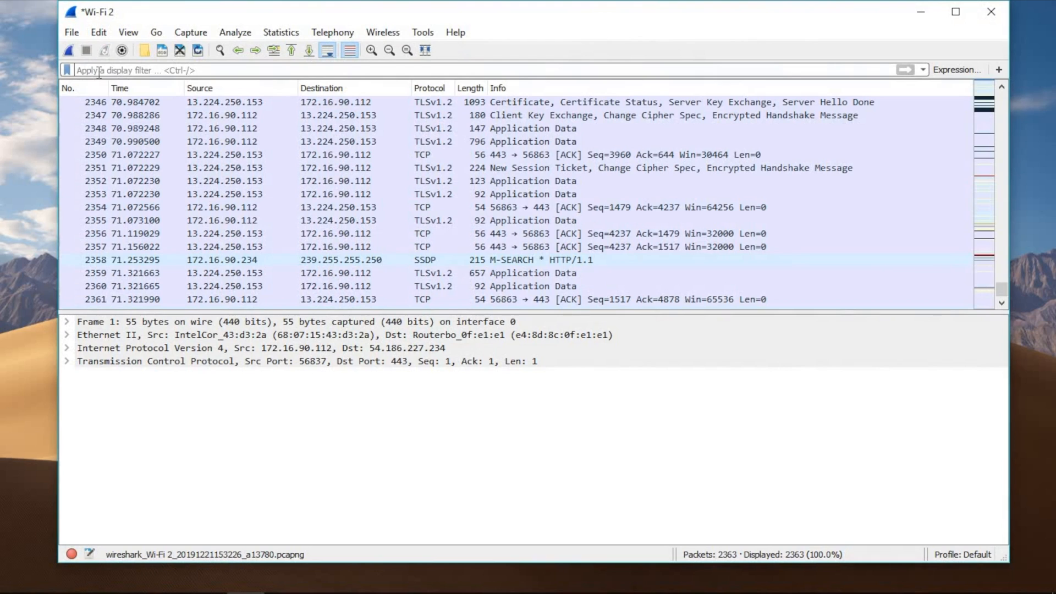
{"action": "type", "text": "dns"}
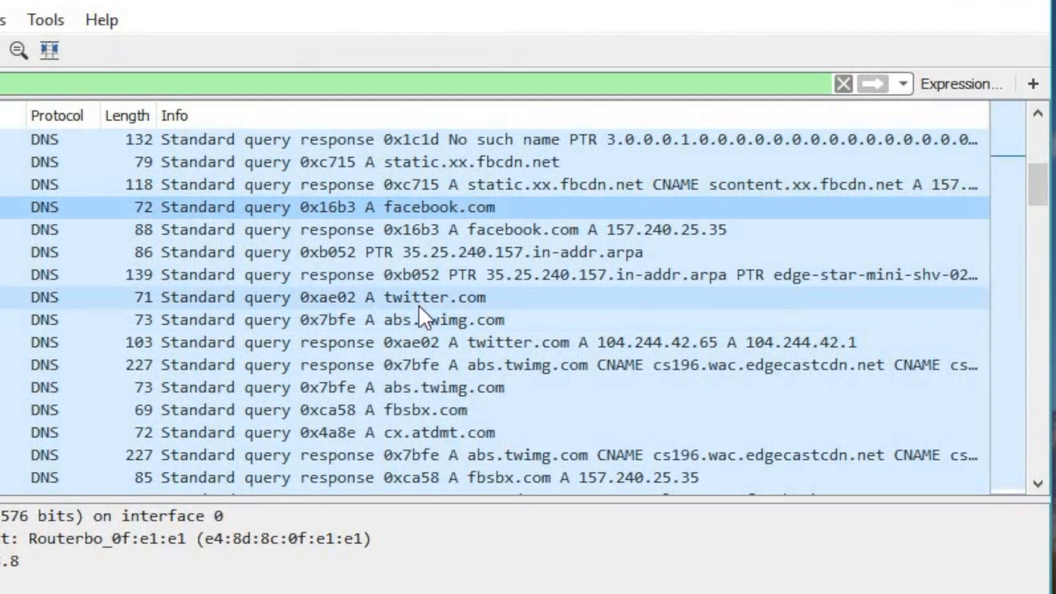
{"action": "scroll", "scroll_direction": "down", "scroll_amount": 3}
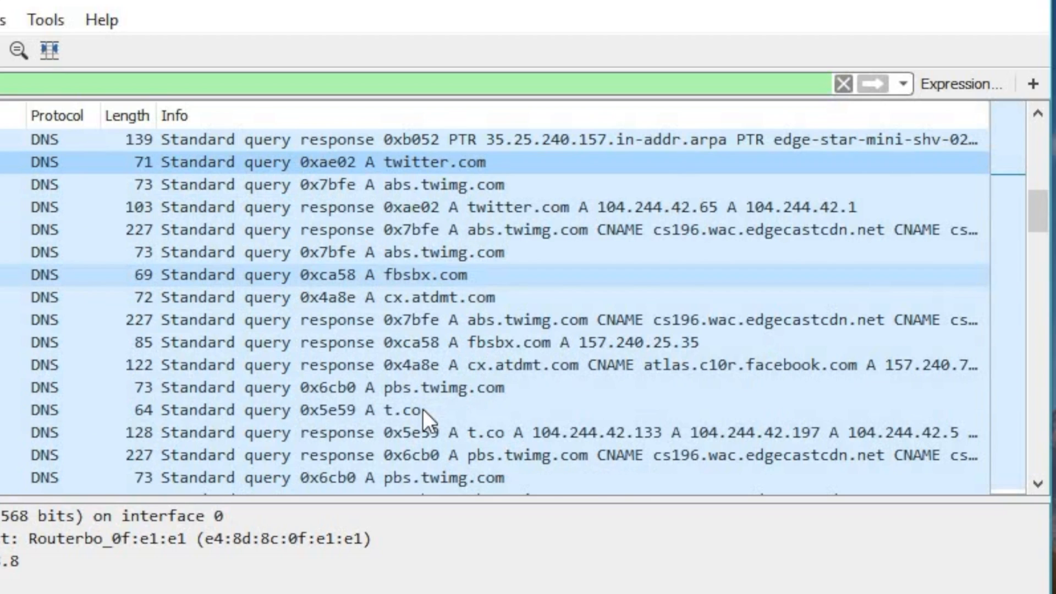
{"action": "scroll", "scroll_direction": "down", "scroll_amount": 3}
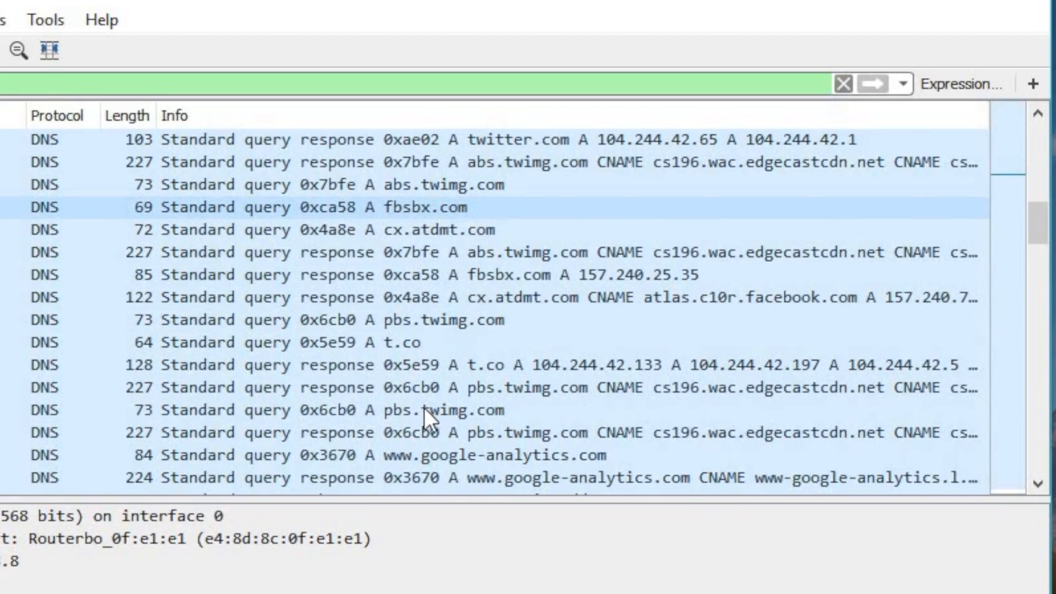
- Inspect a DNS query and scroll through the lookups for facebook.com, twitter.com and instagram.com
{"action": "left_click", "coordinate": [403, 455]}
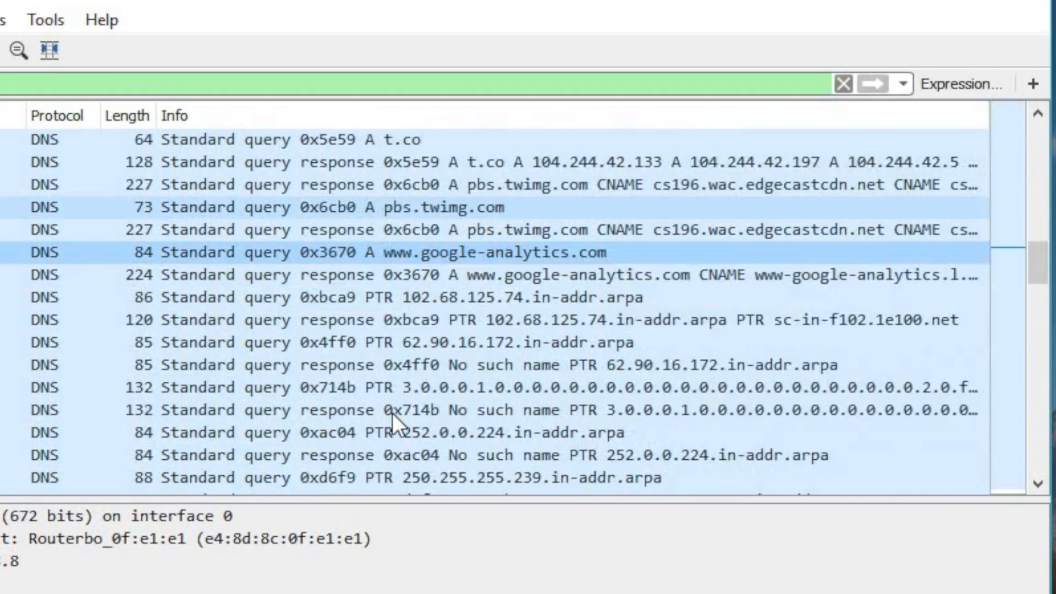
{"action": "scroll", "scroll_direction": "down", "scroll_amount": 3}
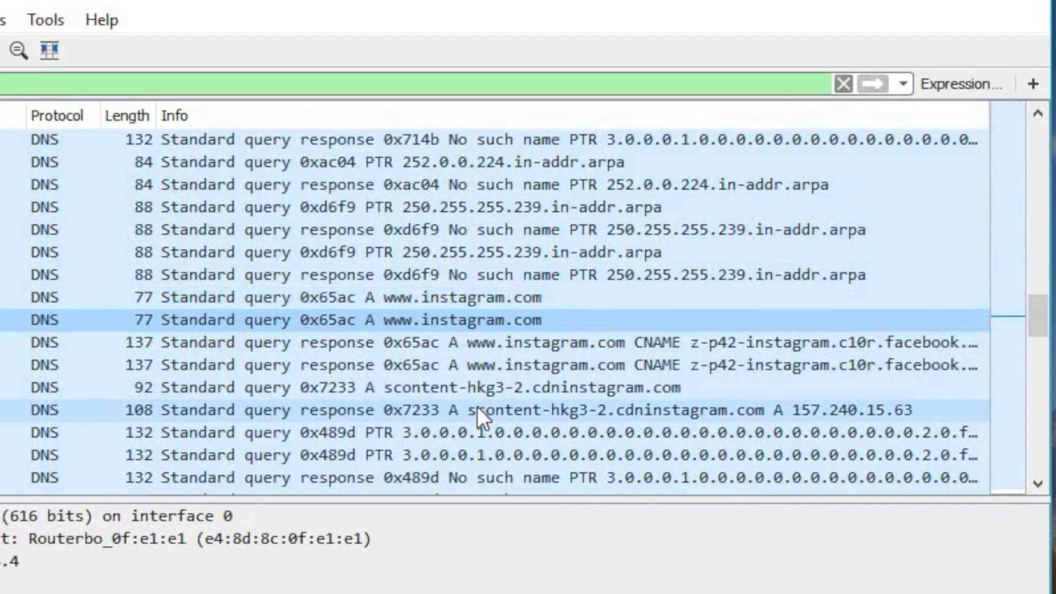
{"action": "scroll", "scroll_direction": "down", "scroll_amount": 3}
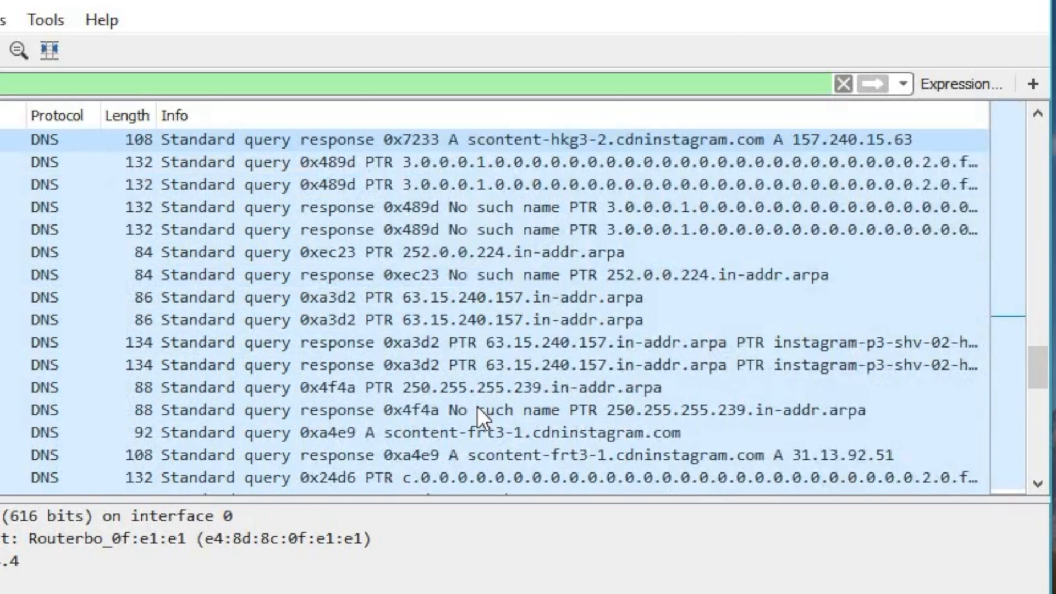
{"action": "scroll", "scroll_direction": "down", "scroll_amount": 3}
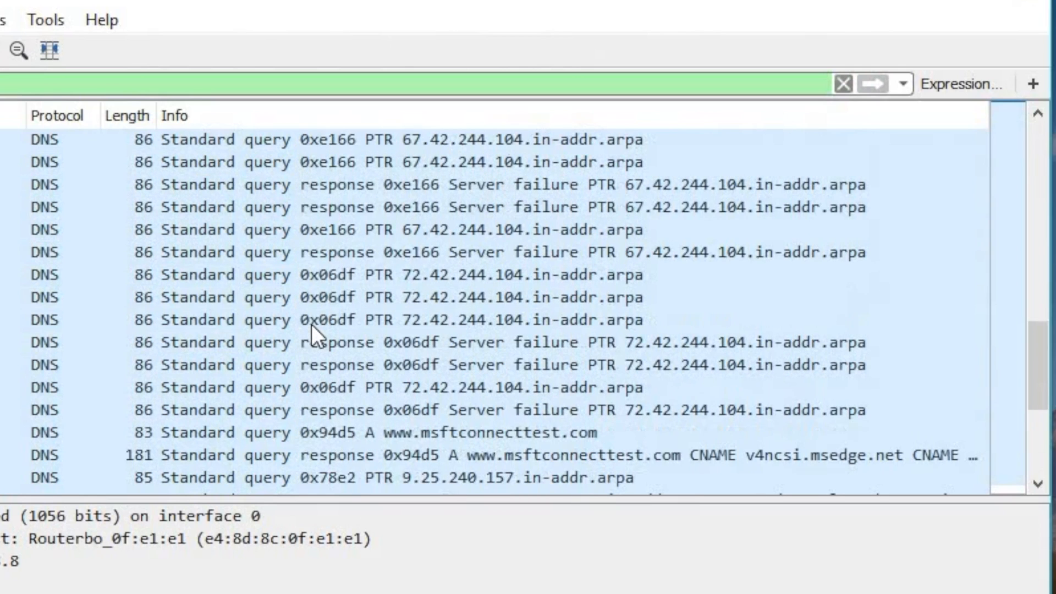
{"action": "scroll", "scroll_direction": "down", "scroll_amount": 3}
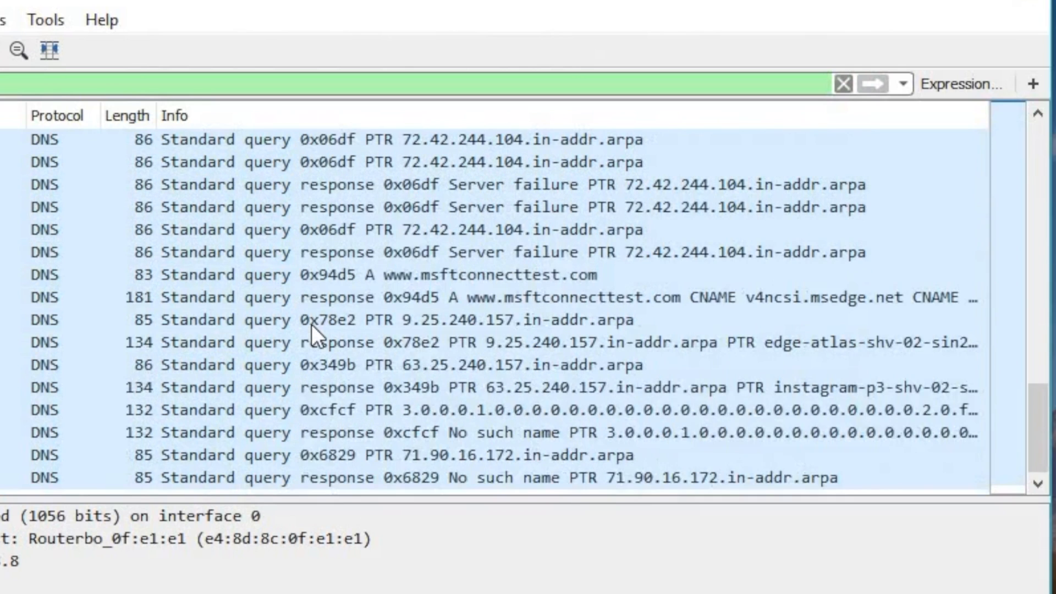
{"action": "scroll", "scroll_direction": "down", "scroll_amount": 3}
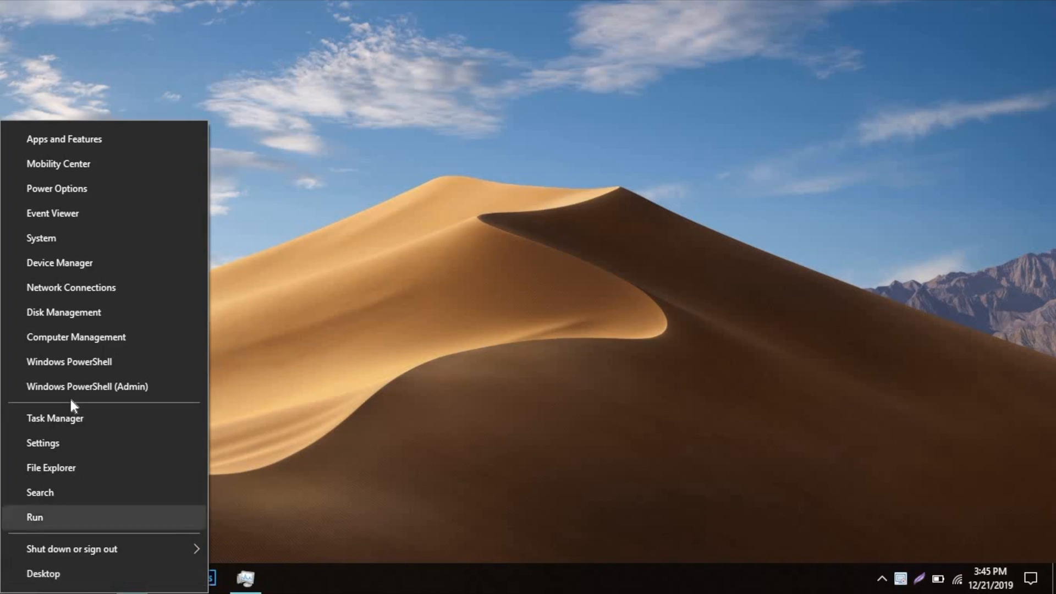
{"action": "mouse_move", "coordinate": [80, 295]}
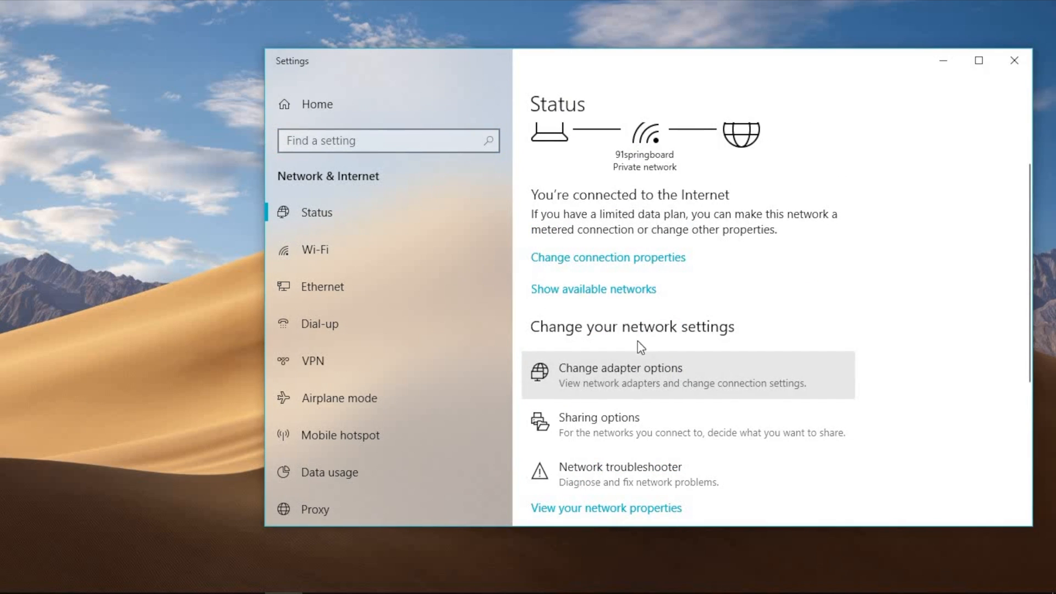
- Show the Network Connections list and bring up the Wi-Fi 2 adapter's action menu
{"action": "left_click", "coordinate": [620, 375]}
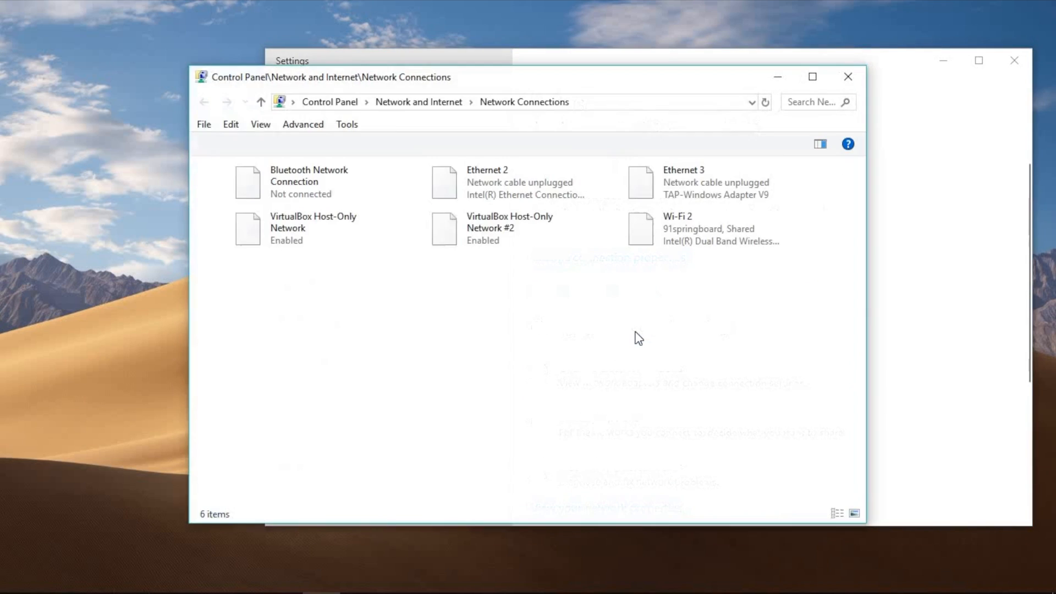
{"action": "left_click", "coordinate": [686, 229]}
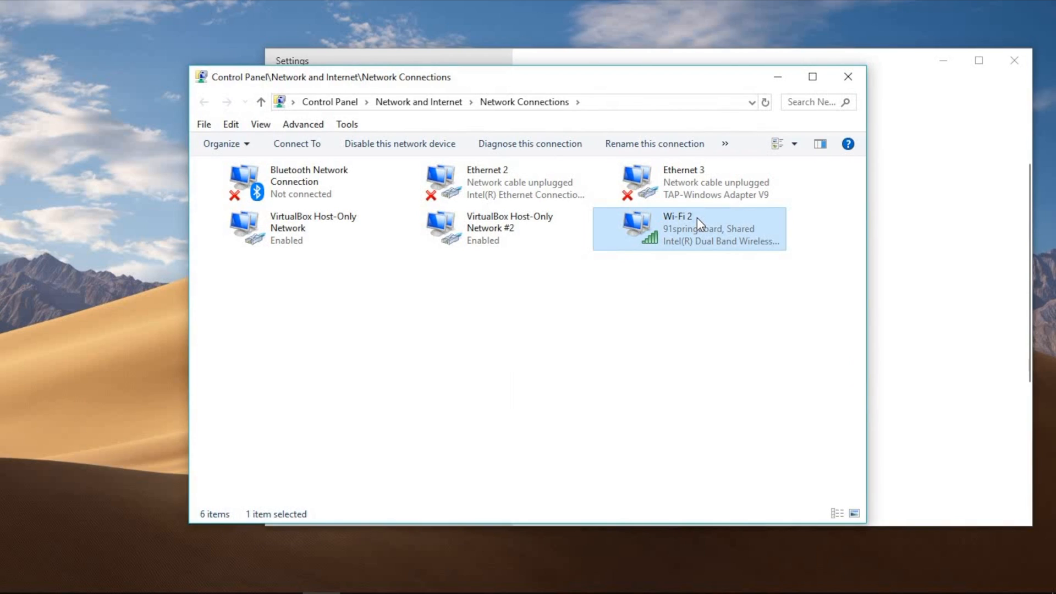
{"action": "right_click", "coordinate": [700, 222]}
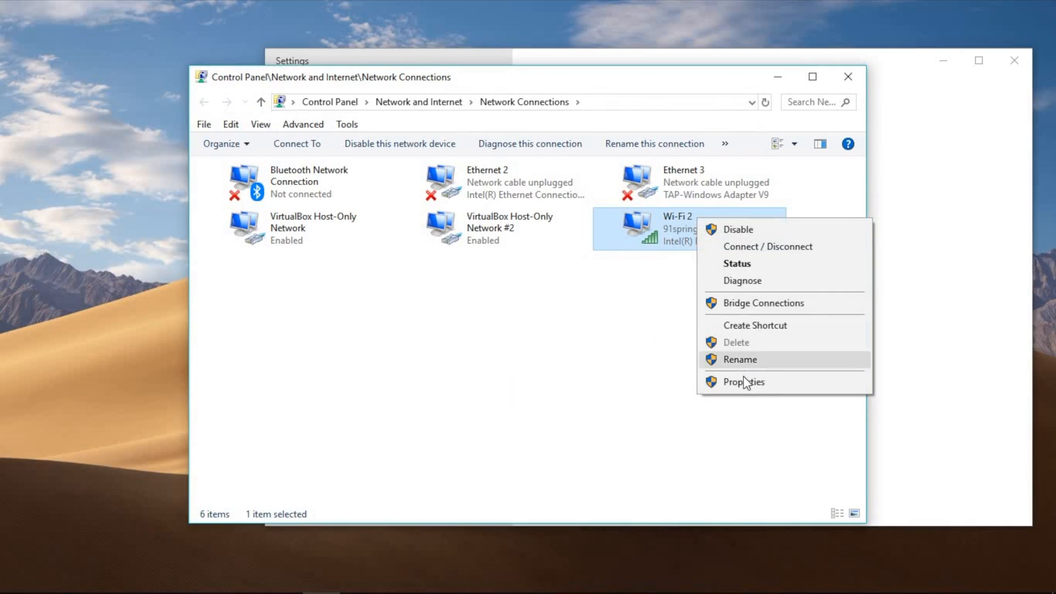
{"action": "mouse_move", "coordinate": [743, 381]}
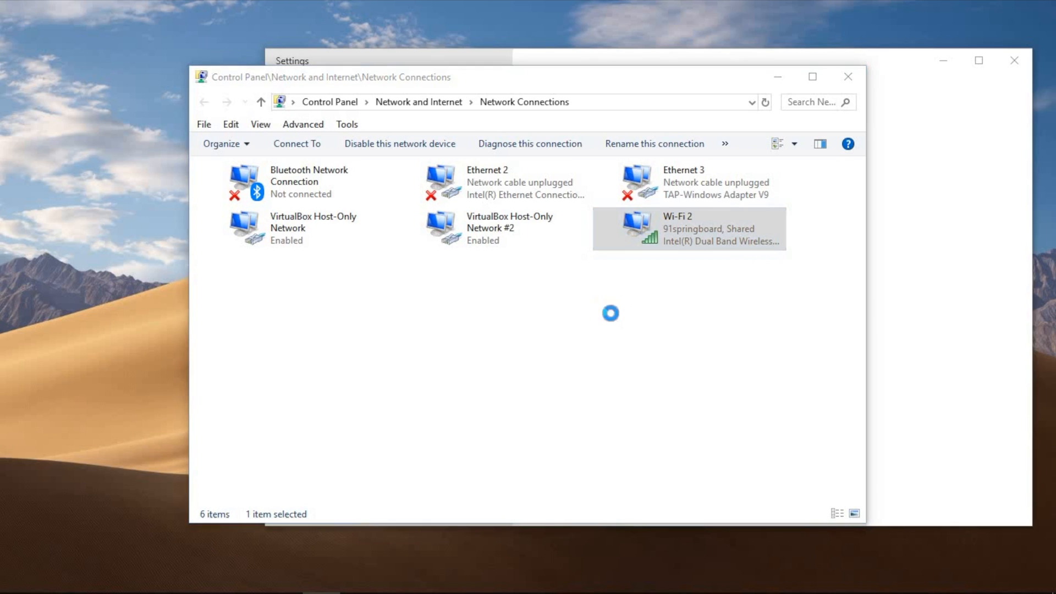
- Reach Wi-Fi 2's IPv4 properties and choose manual DNS server addresses
{"action": "double_click", "coordinate": [677, 229]}
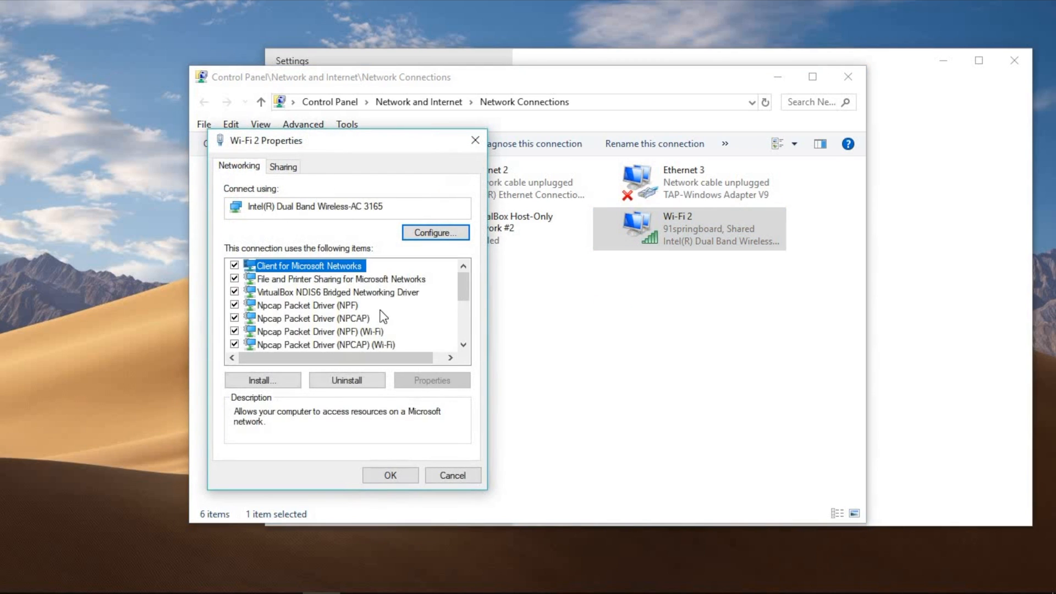
{"action": "left_click", "coordinate": [328, 318]}
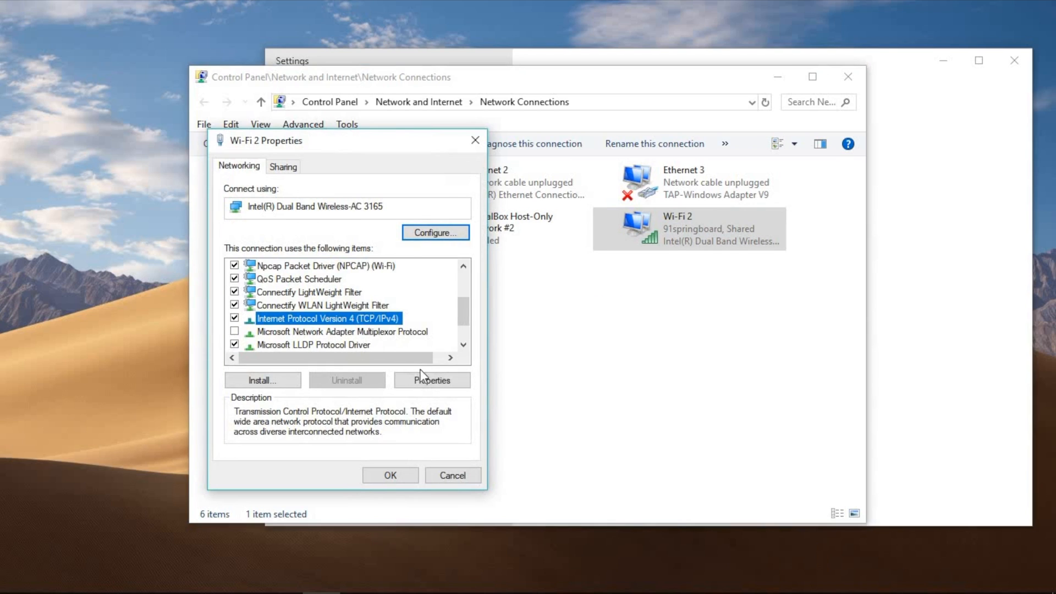
{"action": "left_click", "coordinate": [432, 379]}
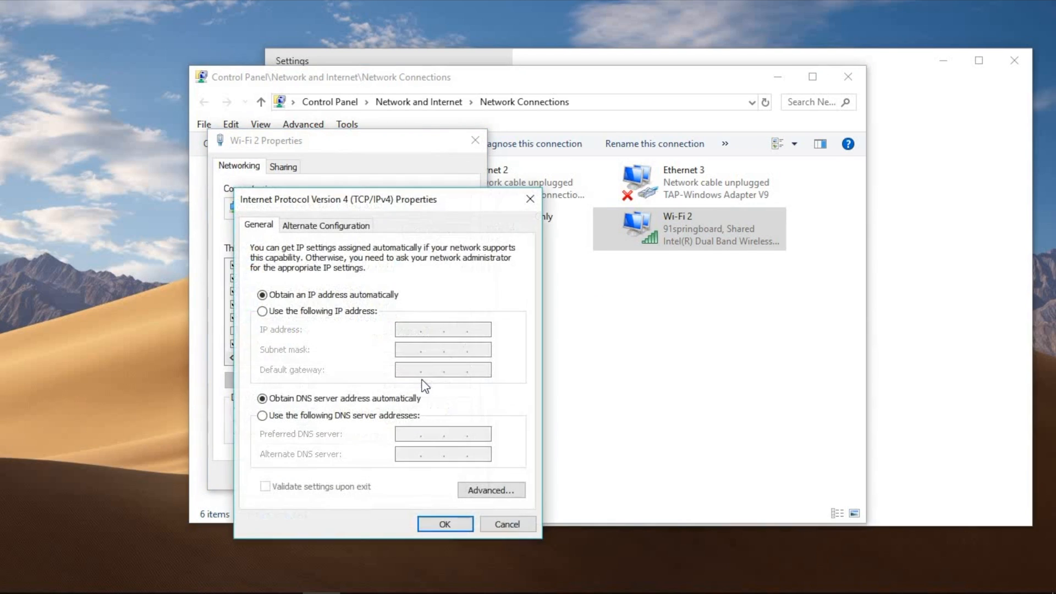
{"action": "left_click", "coordinate": [262, 415]}
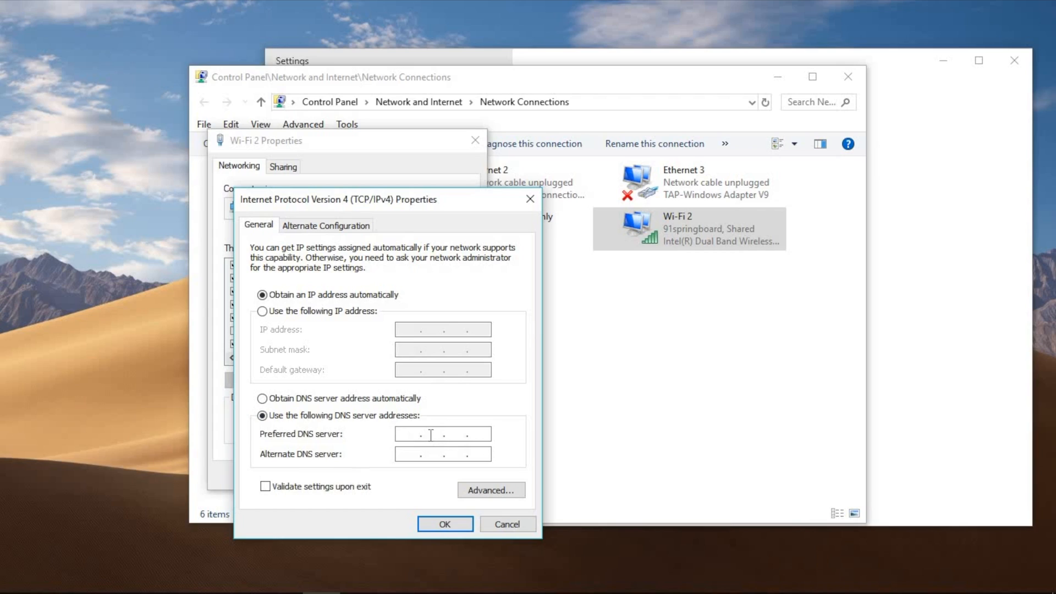
- Enter DNS servers 8.8.8.8 and 8.8.4.4, confirm them and close the Wi-Fi 2 properties
{"action": "type", "text": "8.8.8."}
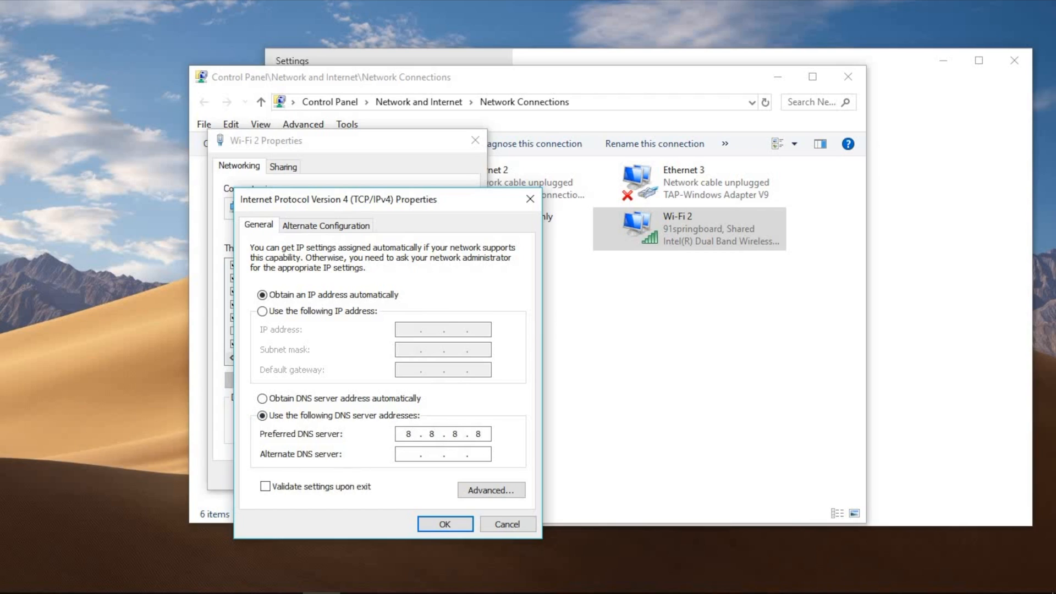
{"action": "type", "text": "8 . 8 . 4 . 4"}
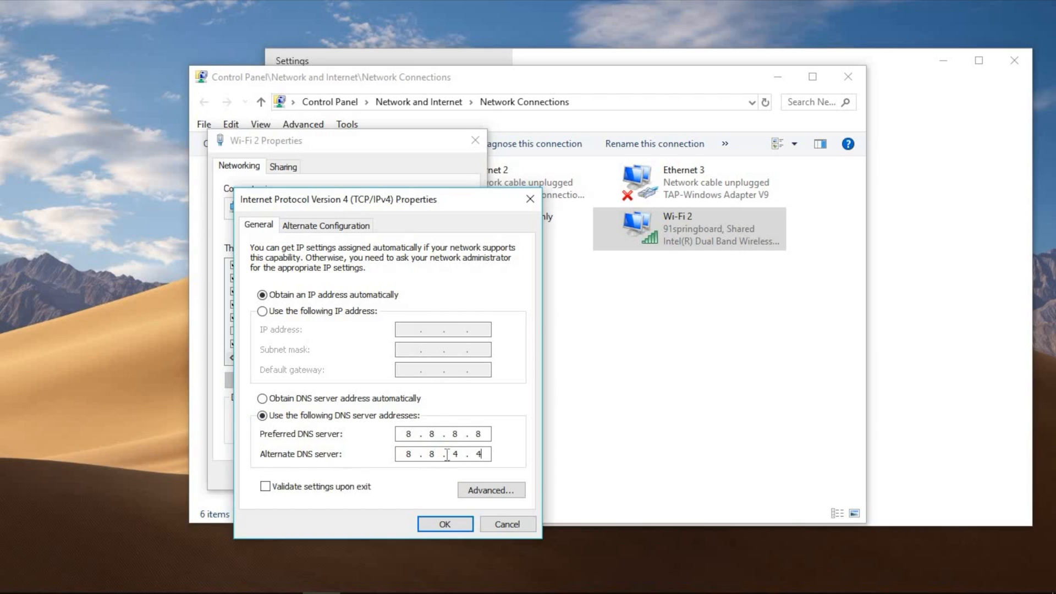
{"action": "left_click", "coordinate": [444, 524]}
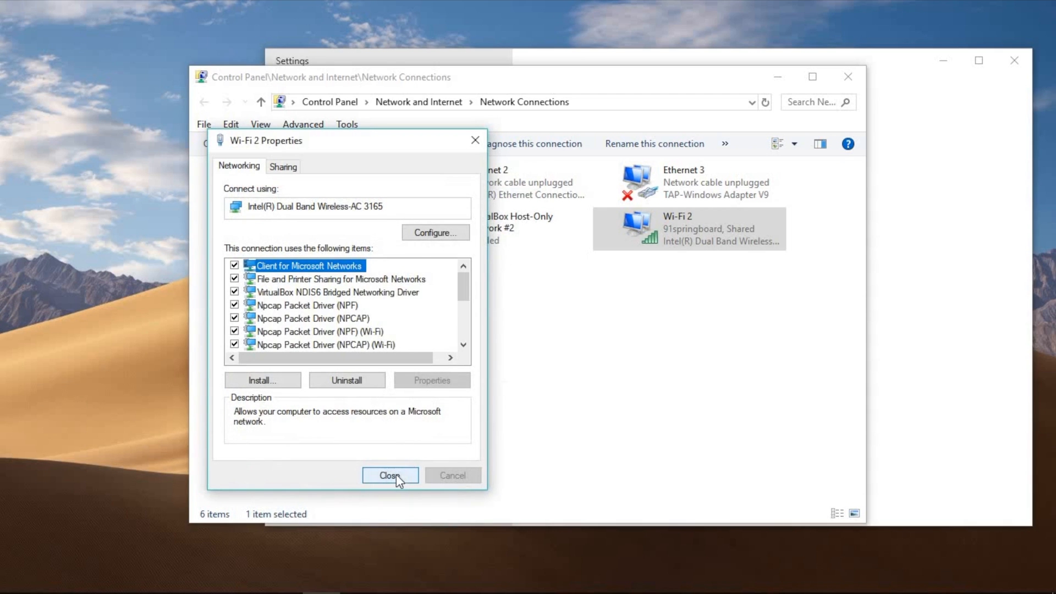
{"action": "left_click", "coordinate": [390, 476]}
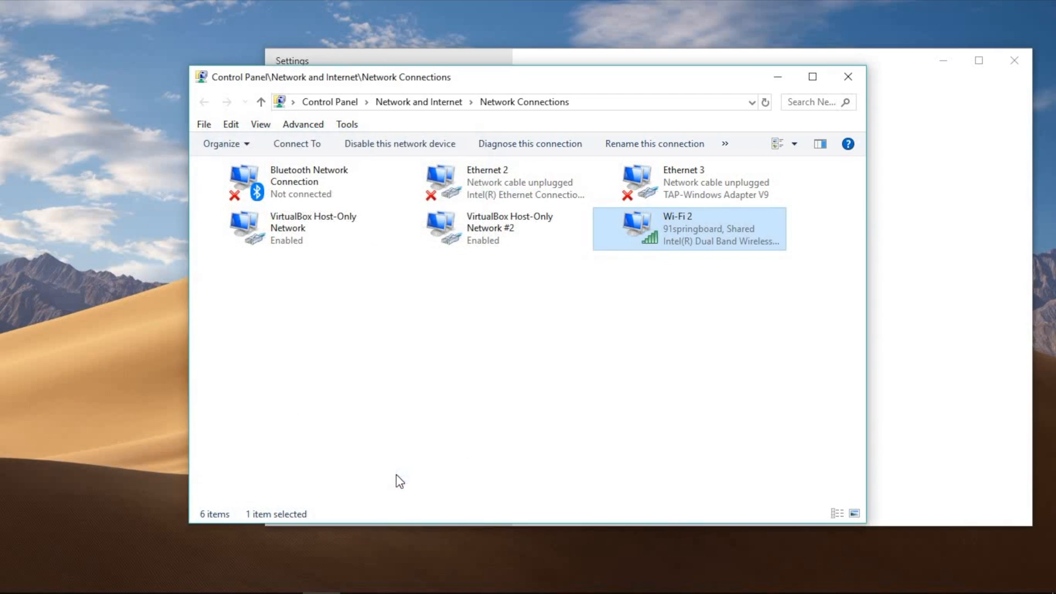
{"action": "mouse_move", "coordinate": [703, 250]}
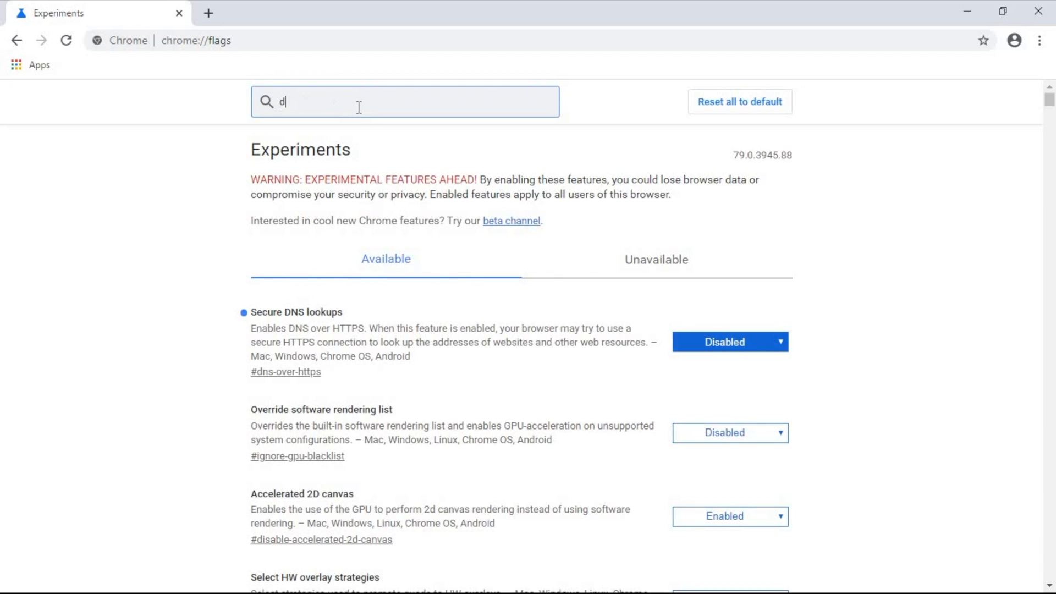
- Filter chrome://flags to dns so the Secure DNS lookups flag appears
{"action": "type", "text": "ns"}
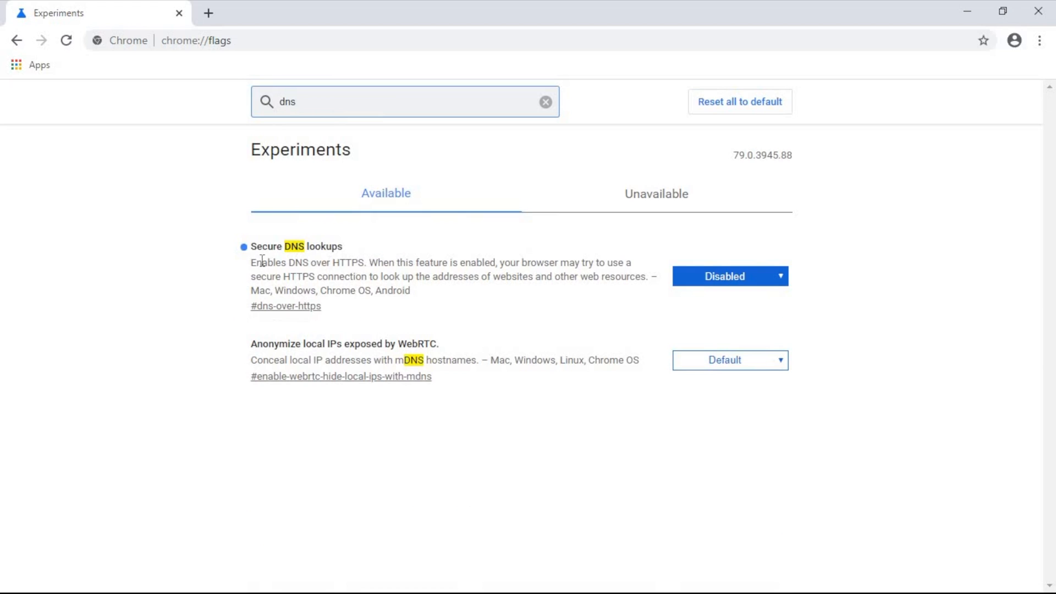
{"action": "double_click", "coordinate": [278, 246]}
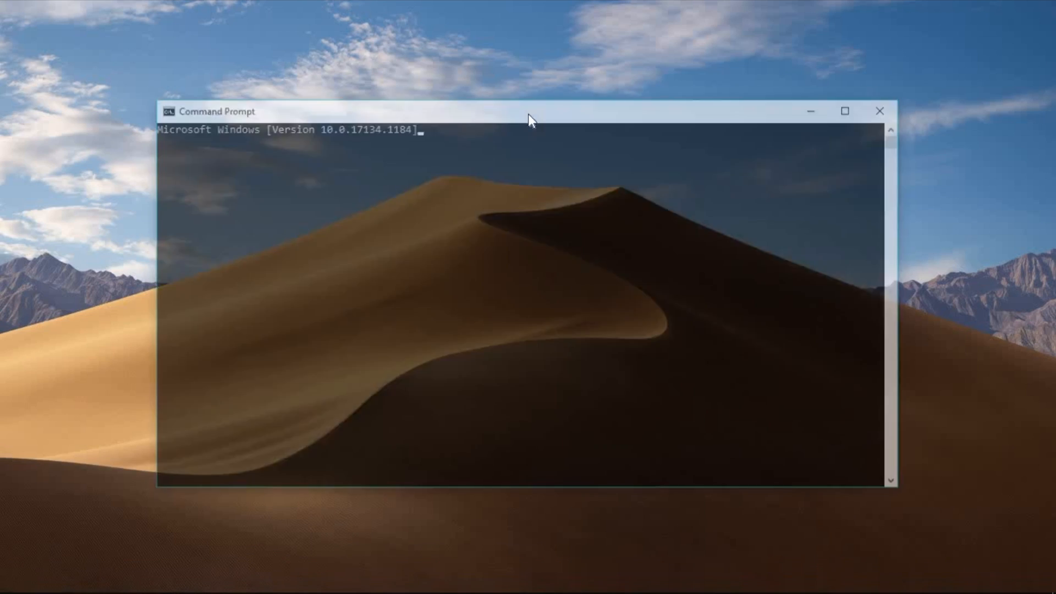
- Type the ipconfig /flushdns command at the Command Prompt
{"action": "type", "text": "ipcon"}
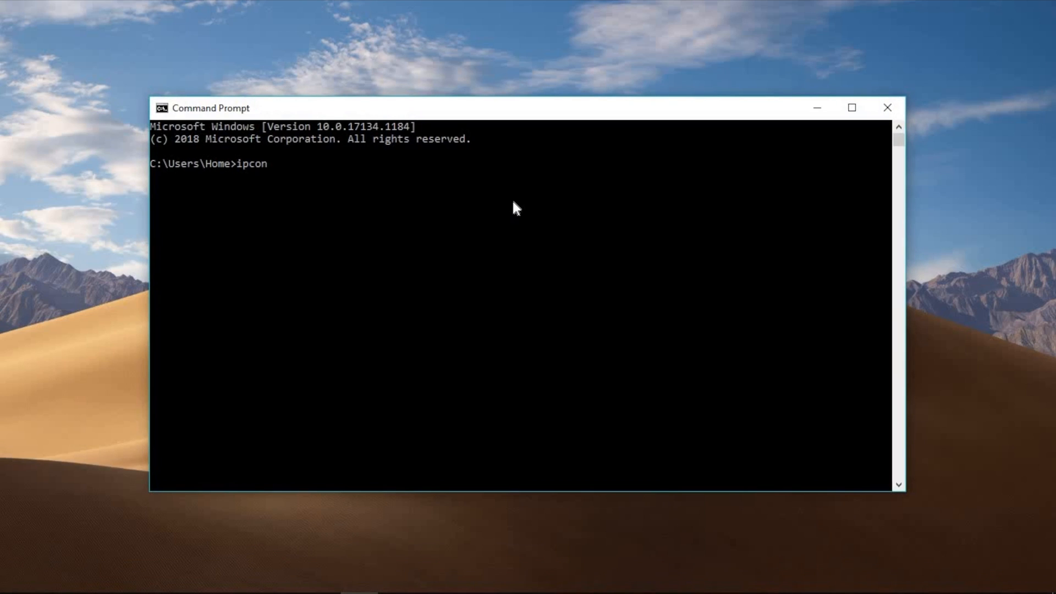
{"action": "type", "text": "fig /flus"}
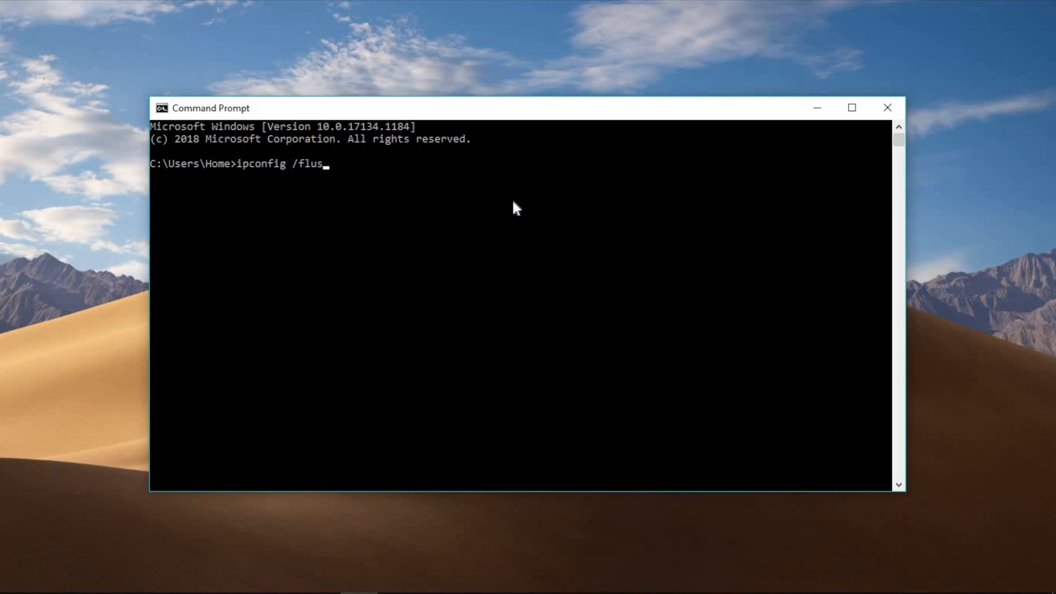